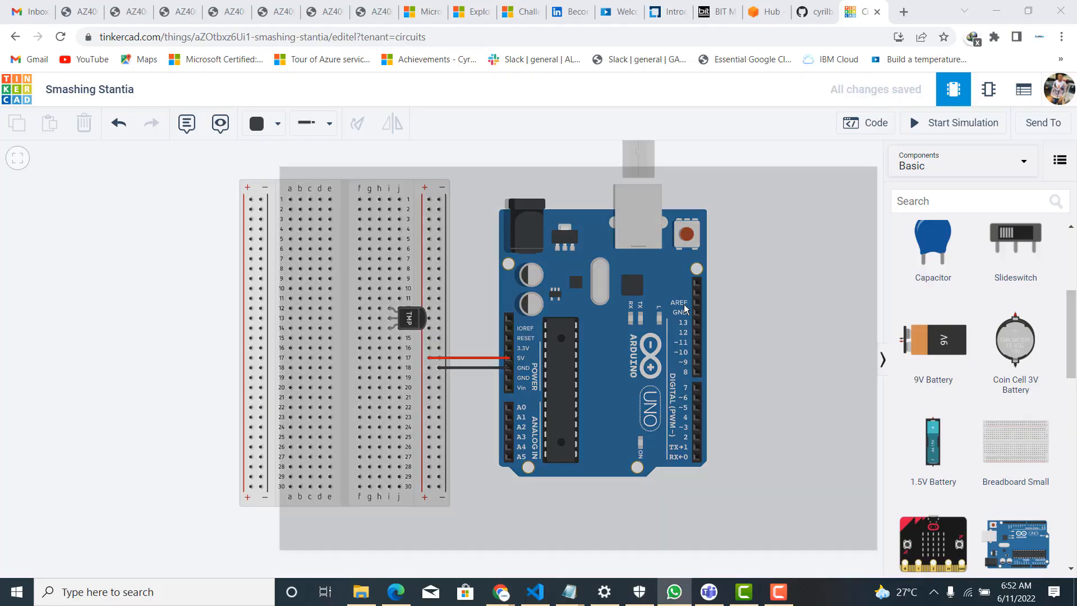
- Dismiss the WhatsApp window, move the TMP36 to the breadboard's left half, and start its wires
click(674, 591)
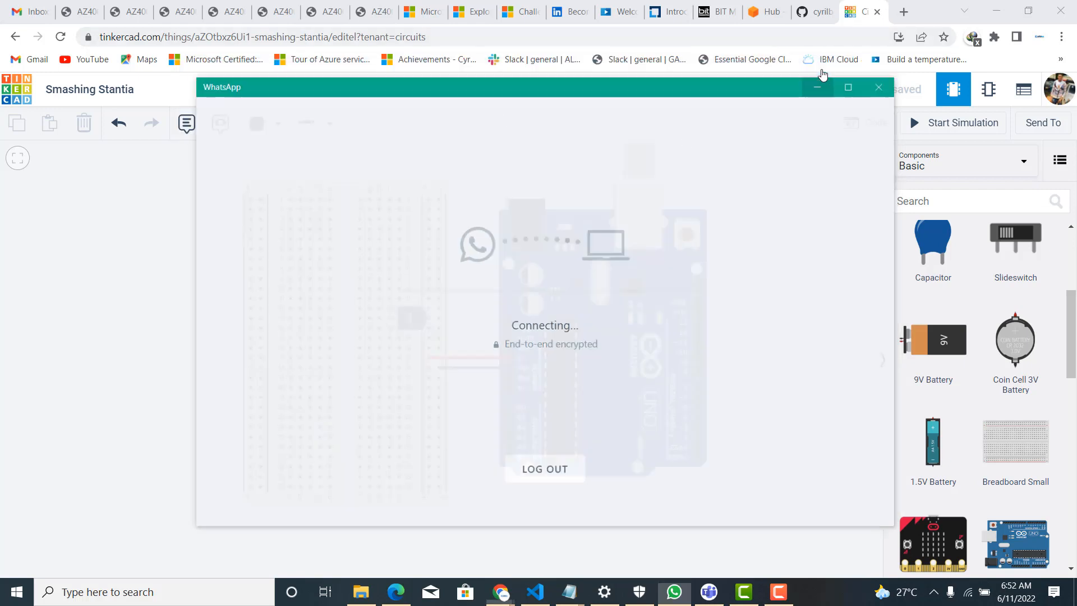
click(878, 87)
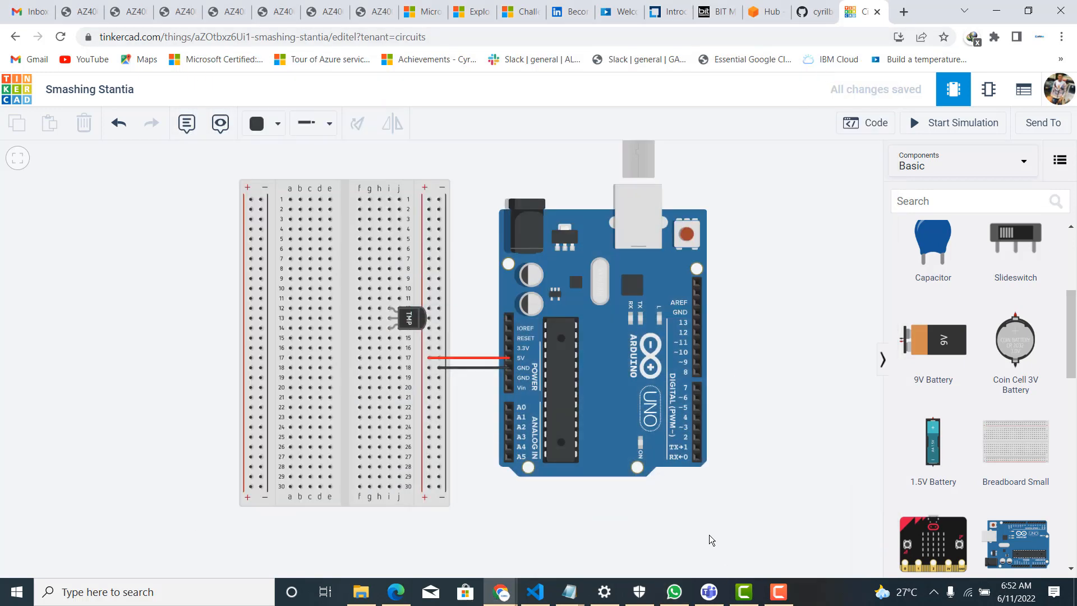
mouse_move(518, 323)
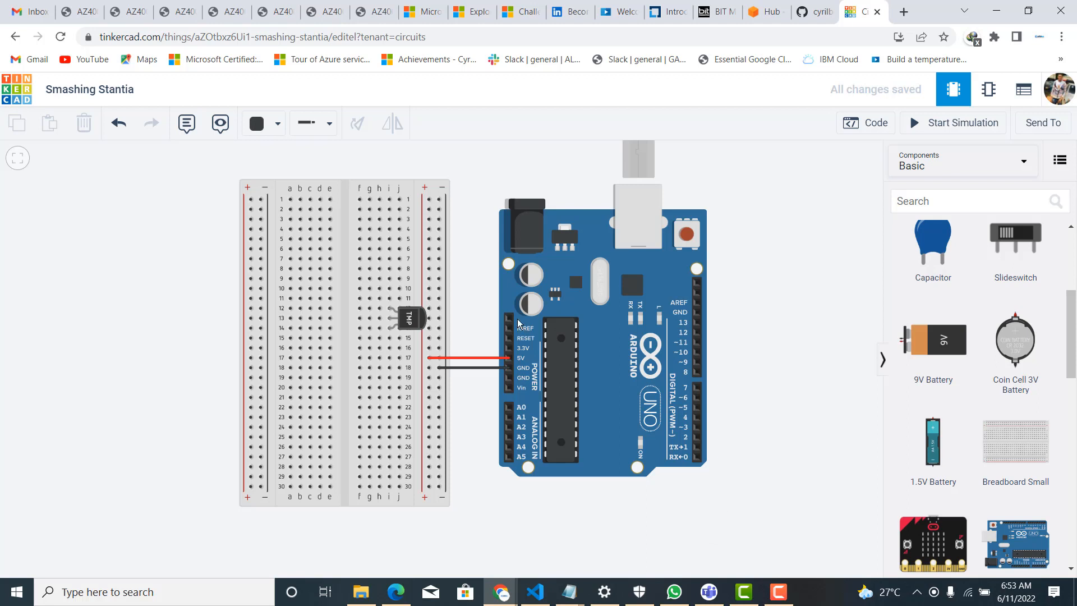
mouse_move(349, 269)
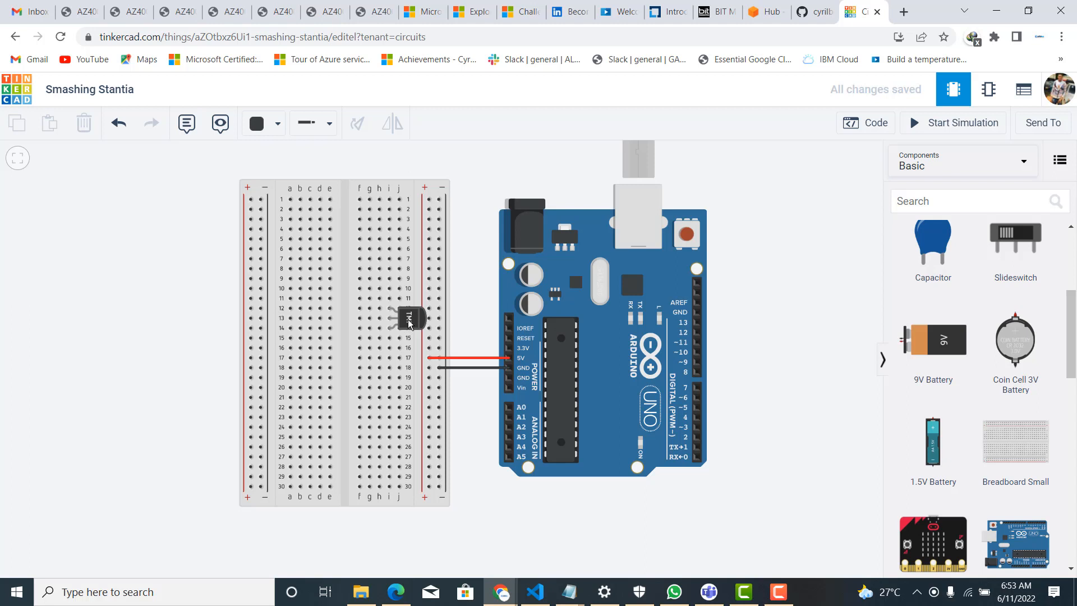
drag(409, 319, 213, 337)
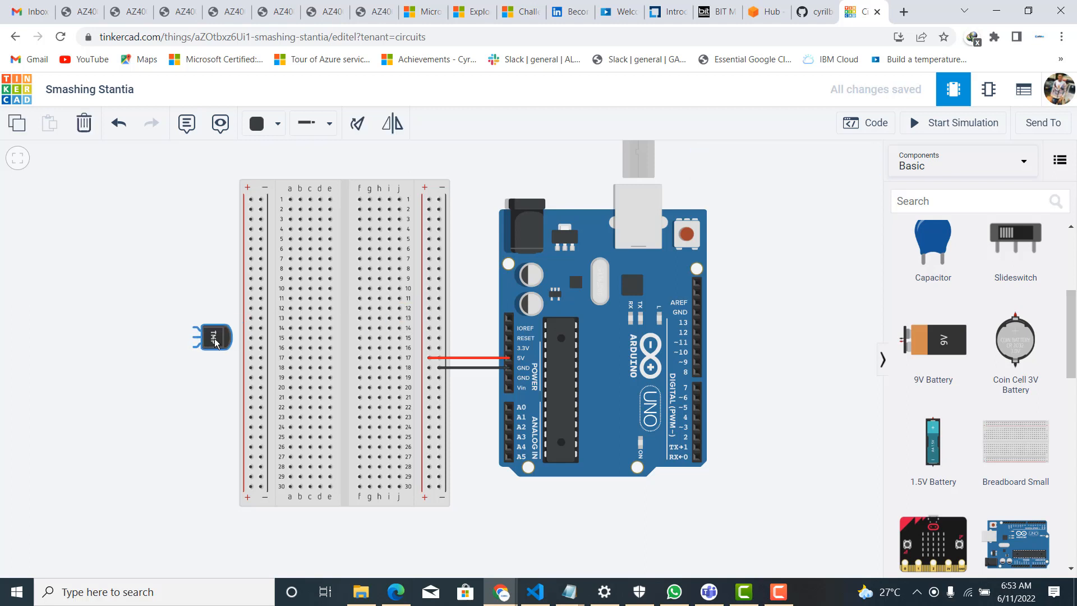
drag(215, 337, 318, 329)
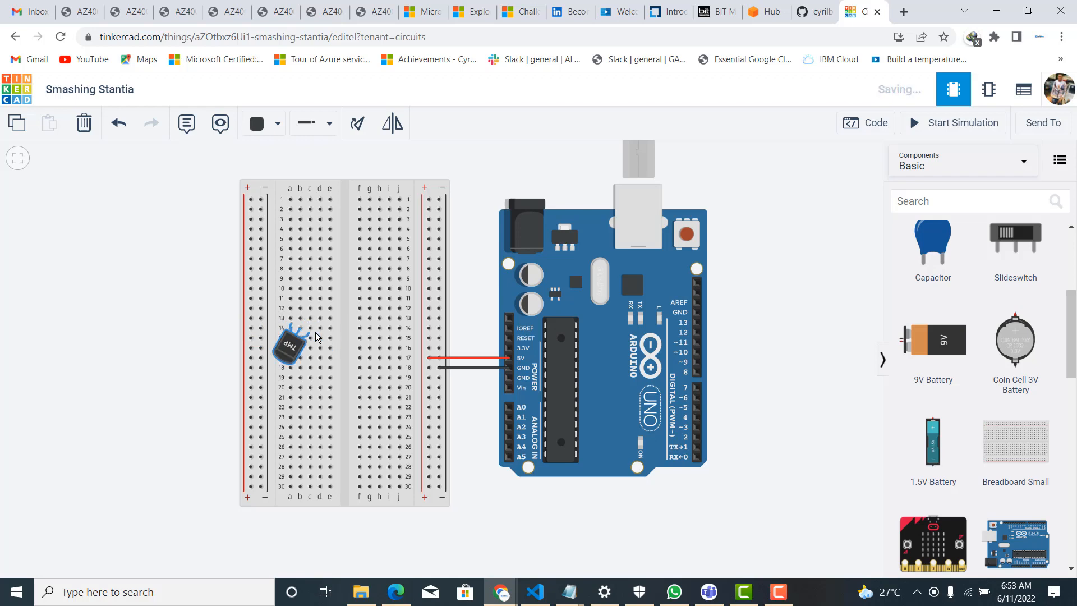
drag(292, 340, 280, 326)
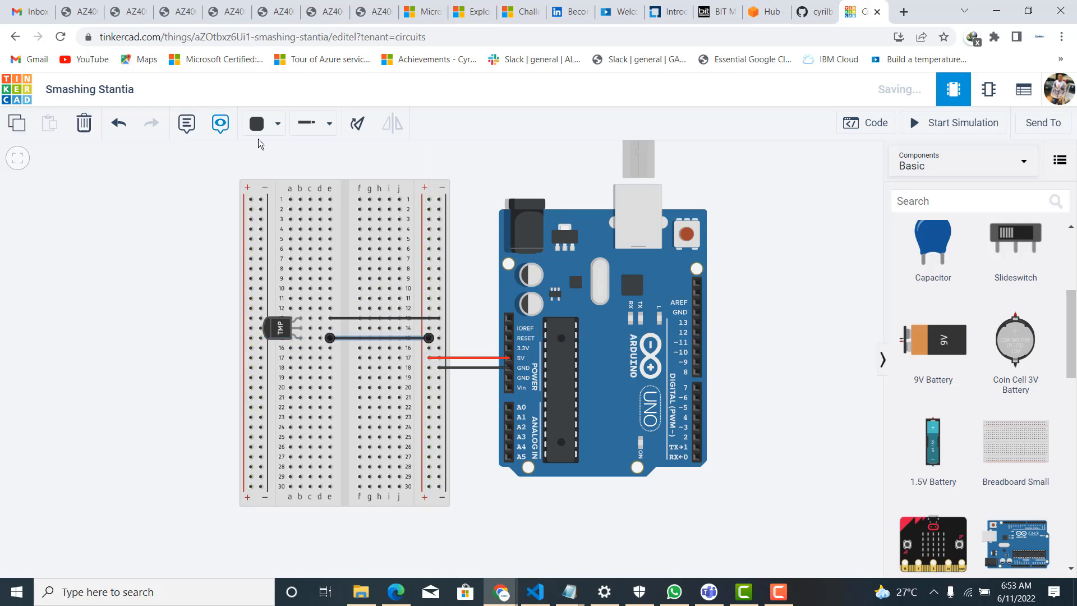
- Colour the power wire red and the analog signal wire to the Uno green
click(279, 124)
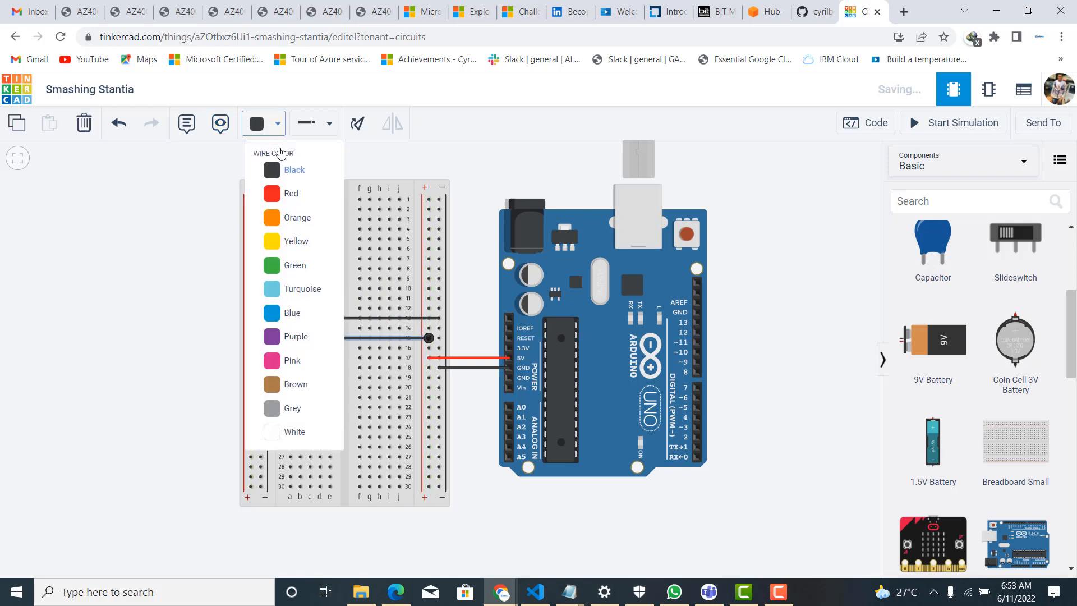
click(271, 193)
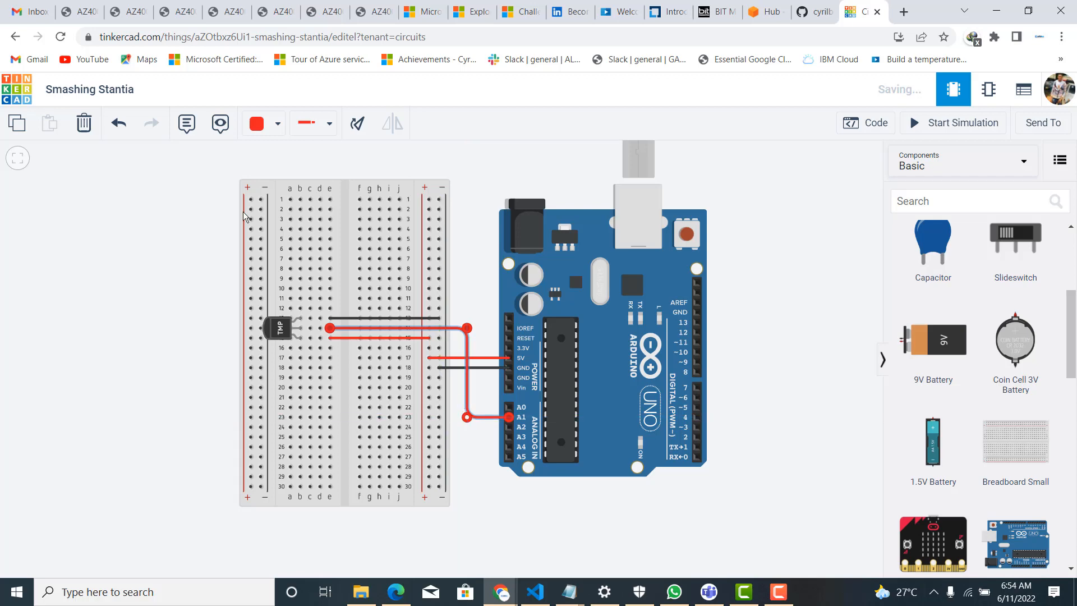
click(277, 123)
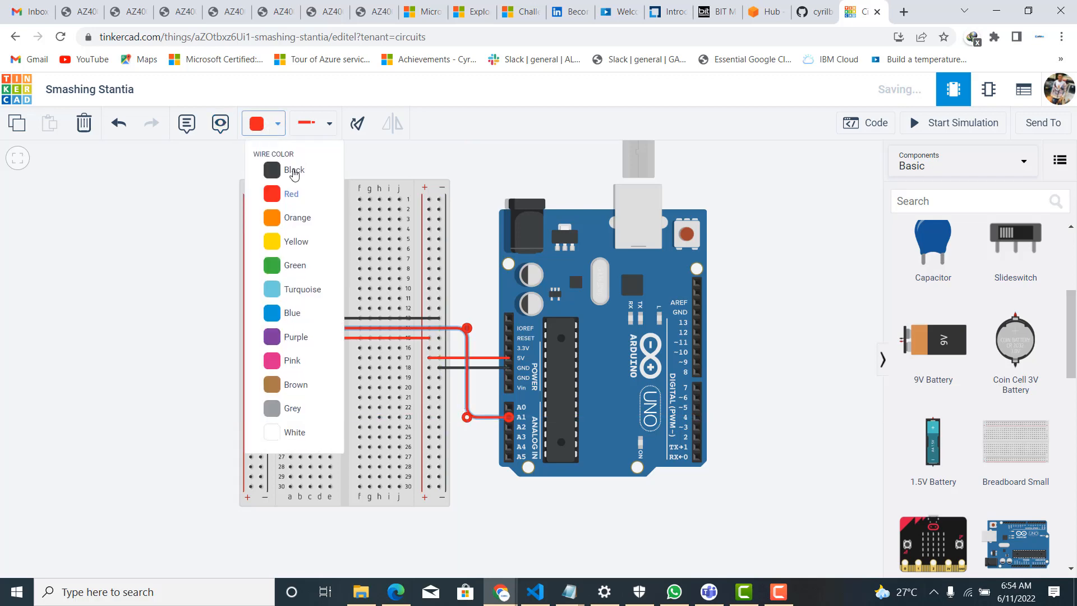
click(294, 266)
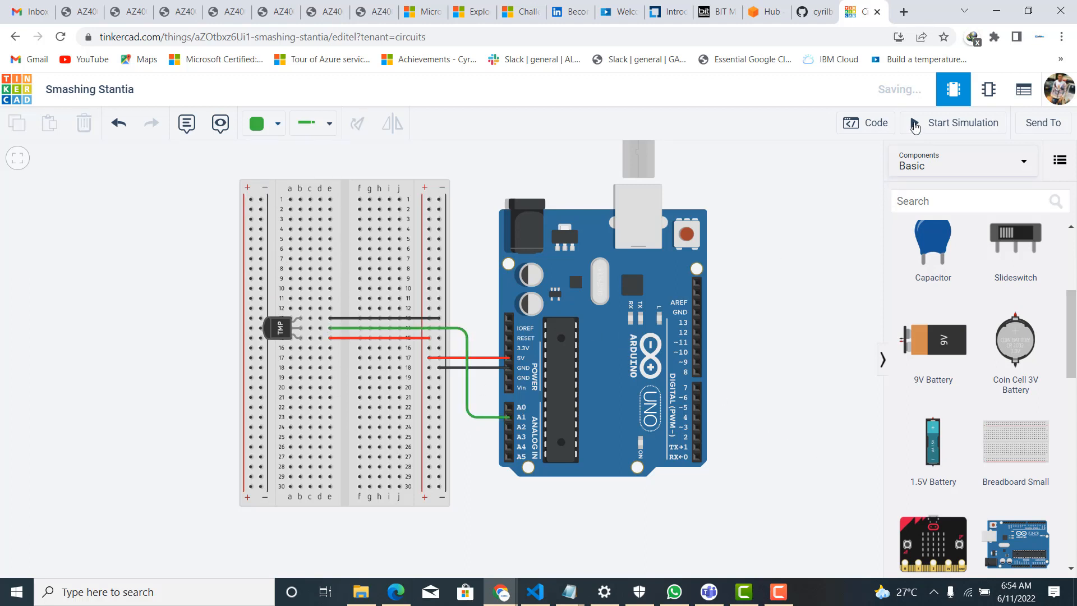
- Show the temperature sketch in Text mode with the serial monitor below
click(866, 123)
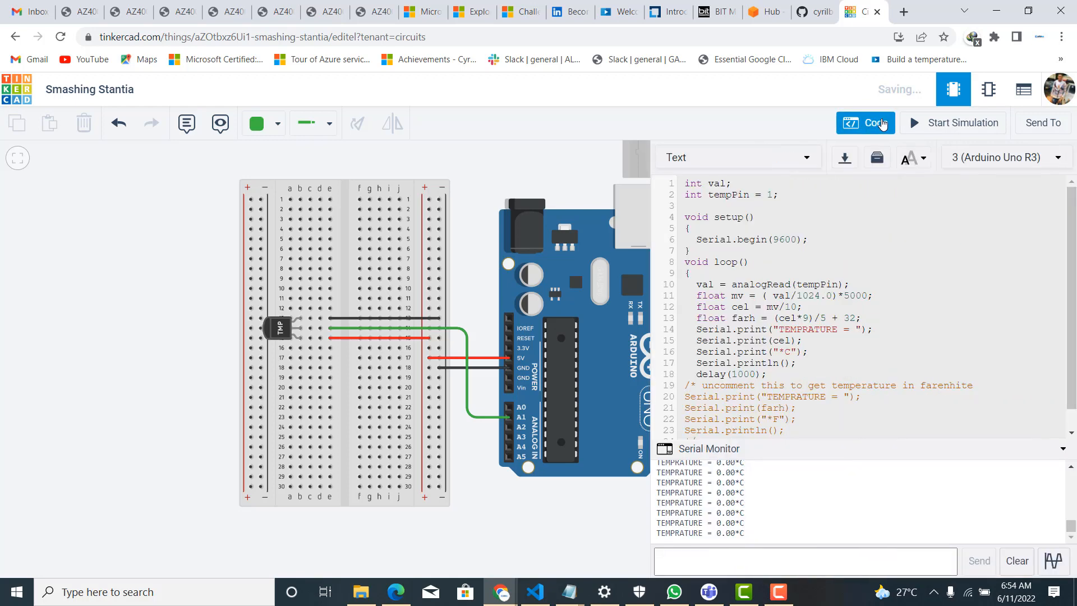
click(737, 157)
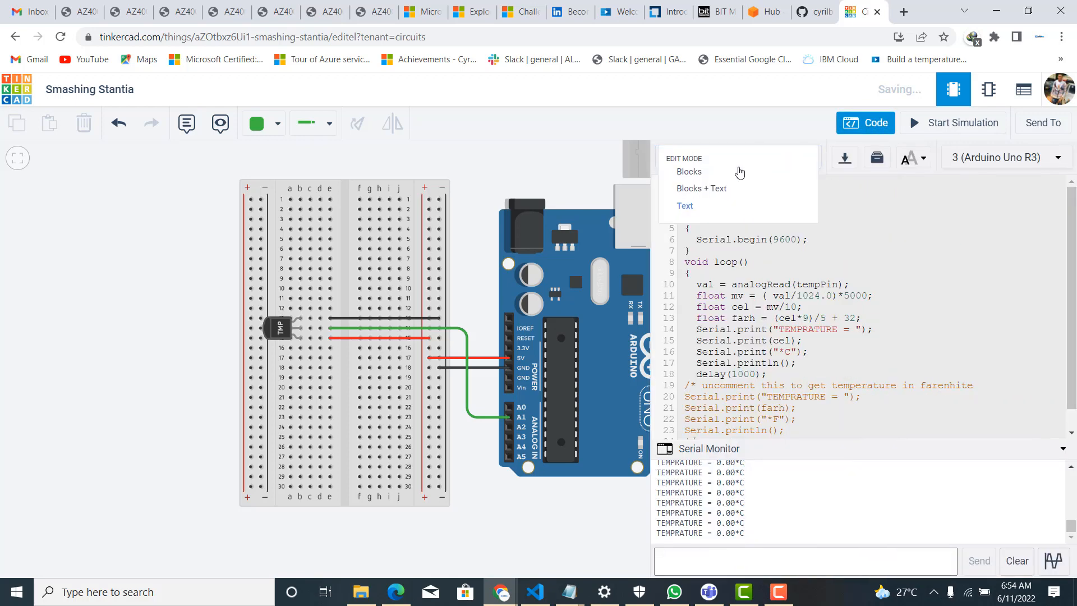
mouse_move(692, 206)
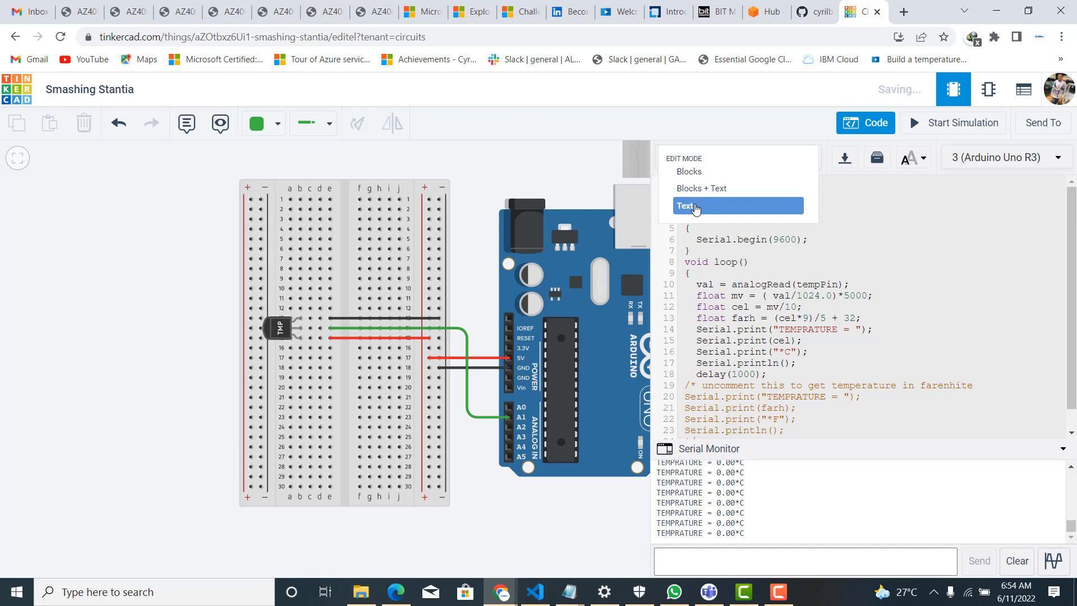
click(686, 206)
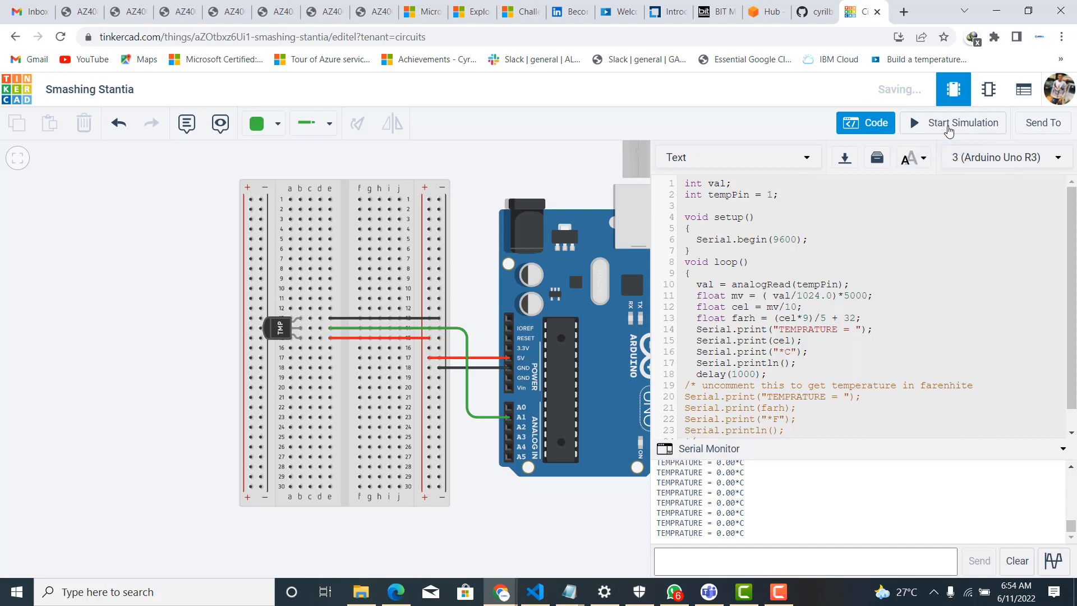
- Run the simulation and slide the TMP36 temperature so the serial monitor reaches 64.94°C
click(953, 123)
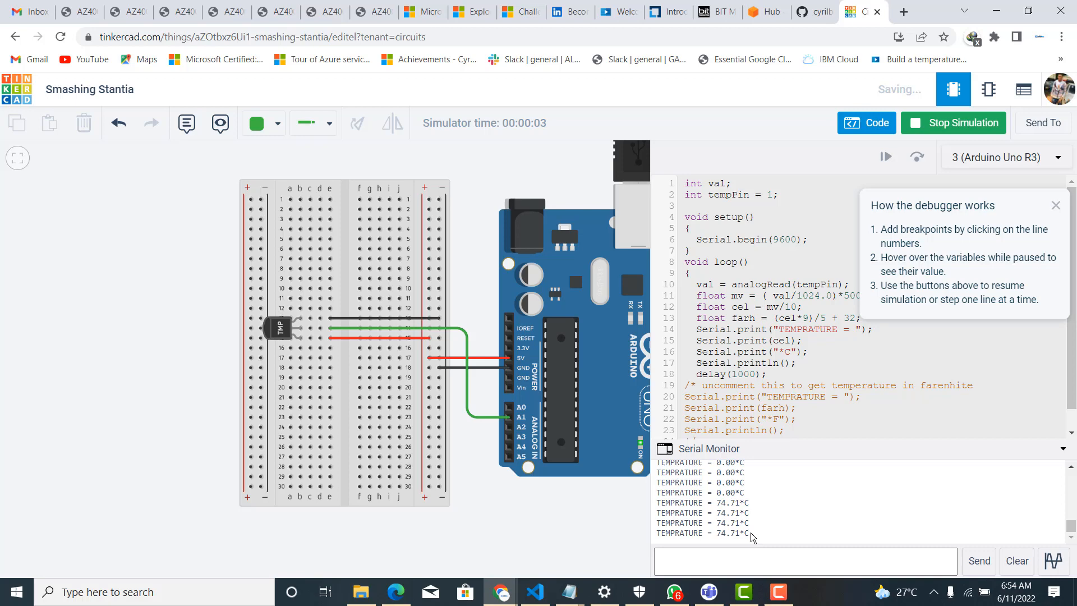
mouse_move(545, 432)
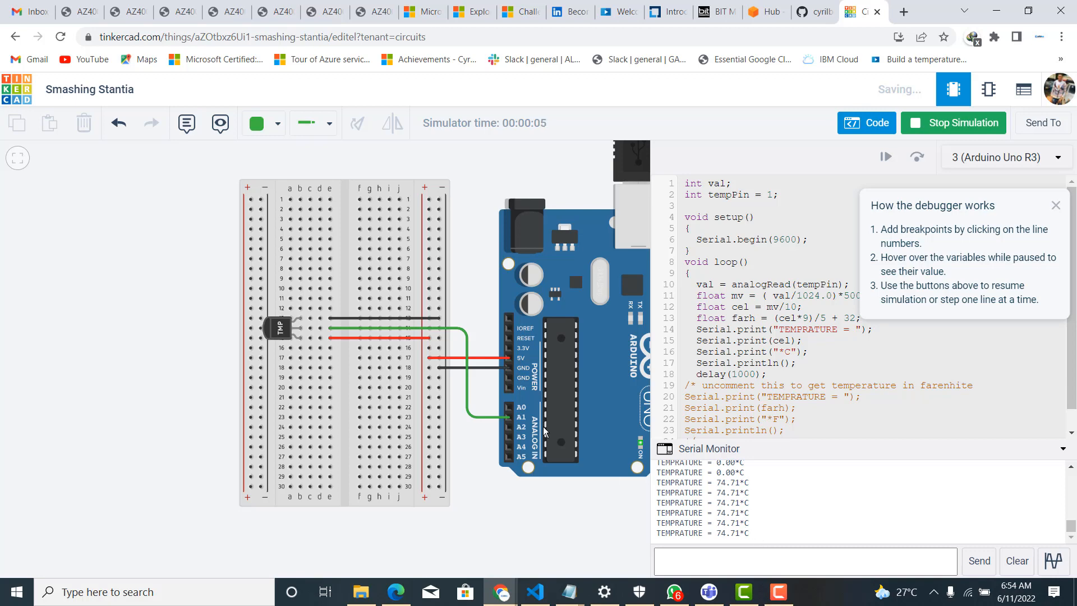
click(279, 329)
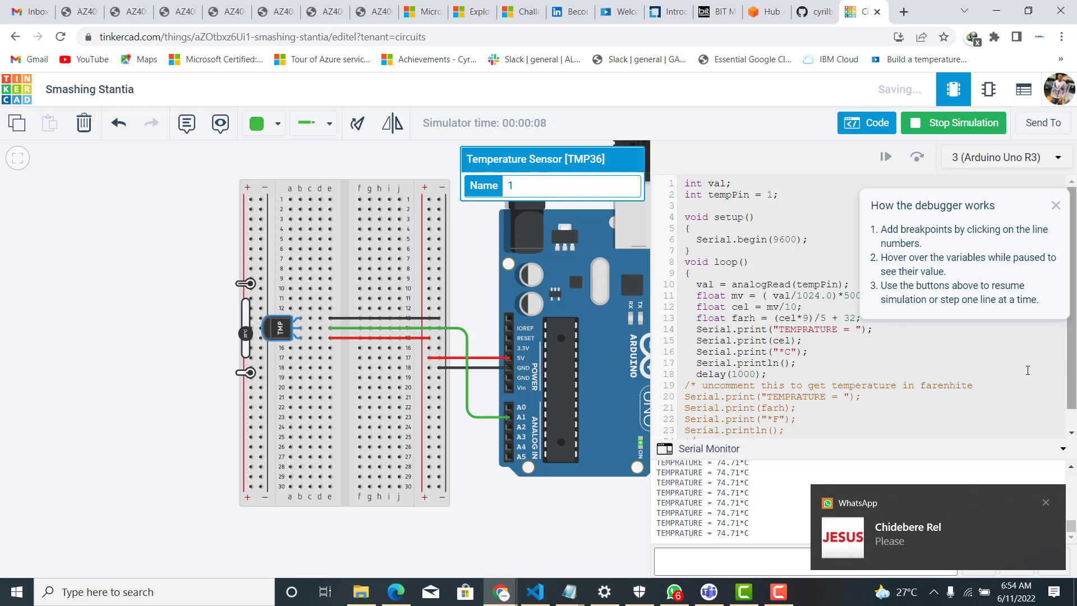
click(1046, 502)
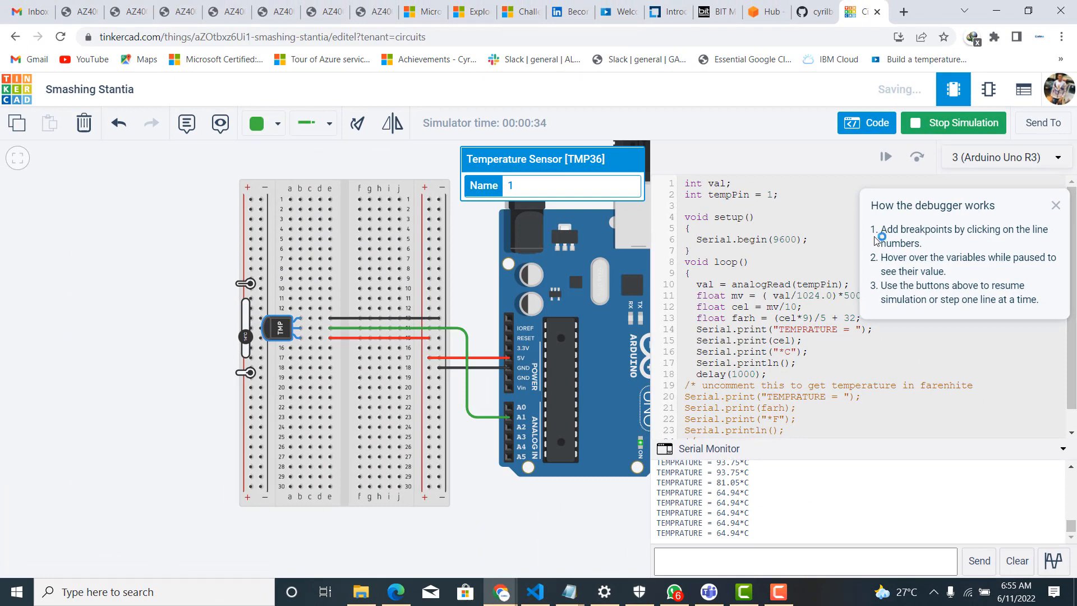
mouse_move(832, 145)
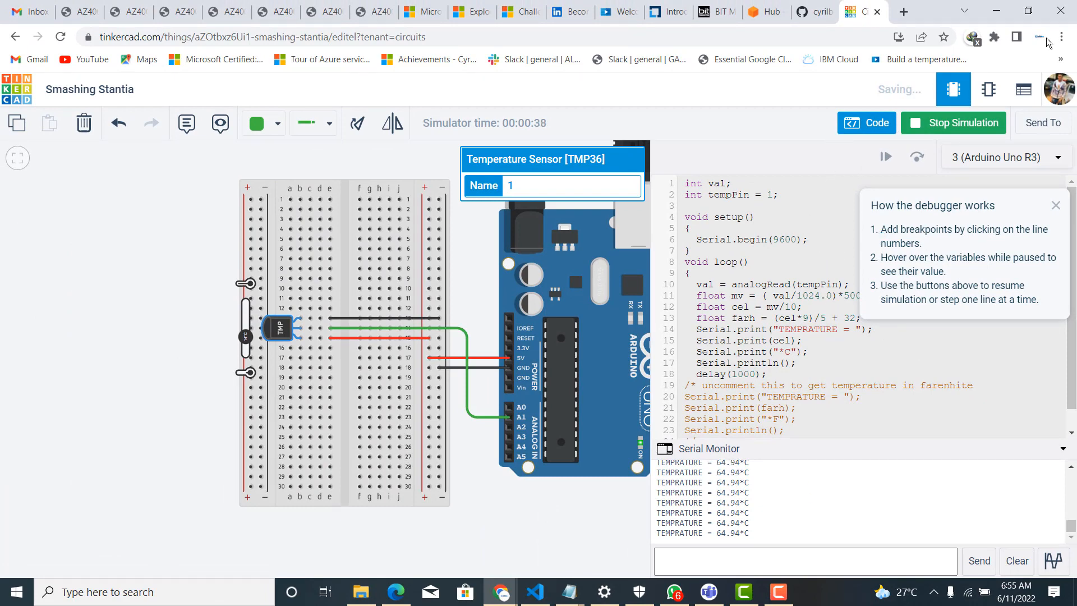
mouse_move(949, 125)
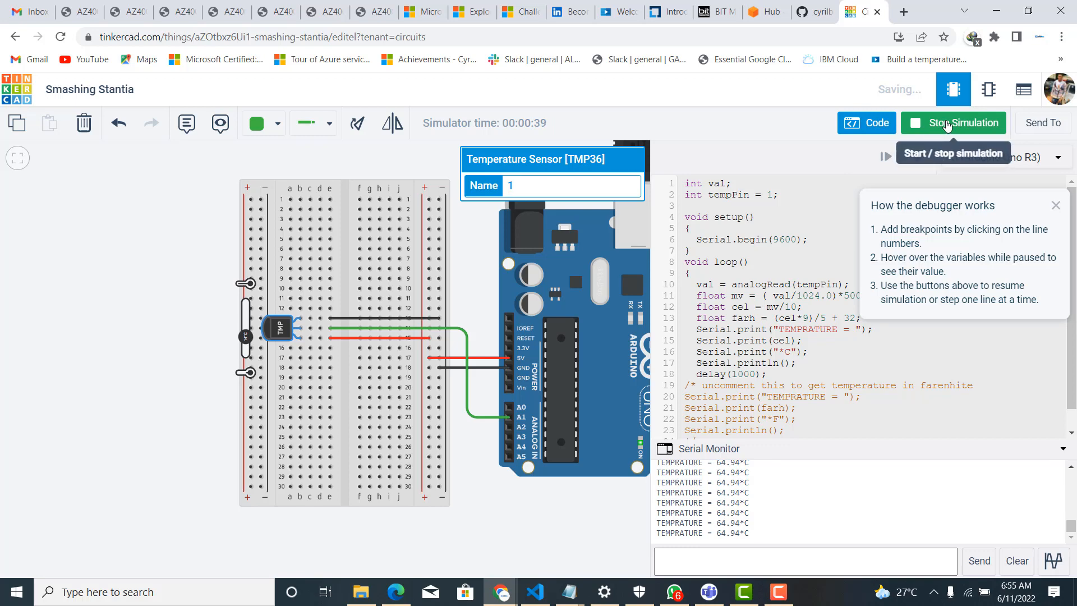
- Stop the simulation with 64.94°C as the last reading, and open the editing-mode list
click(960, 123)
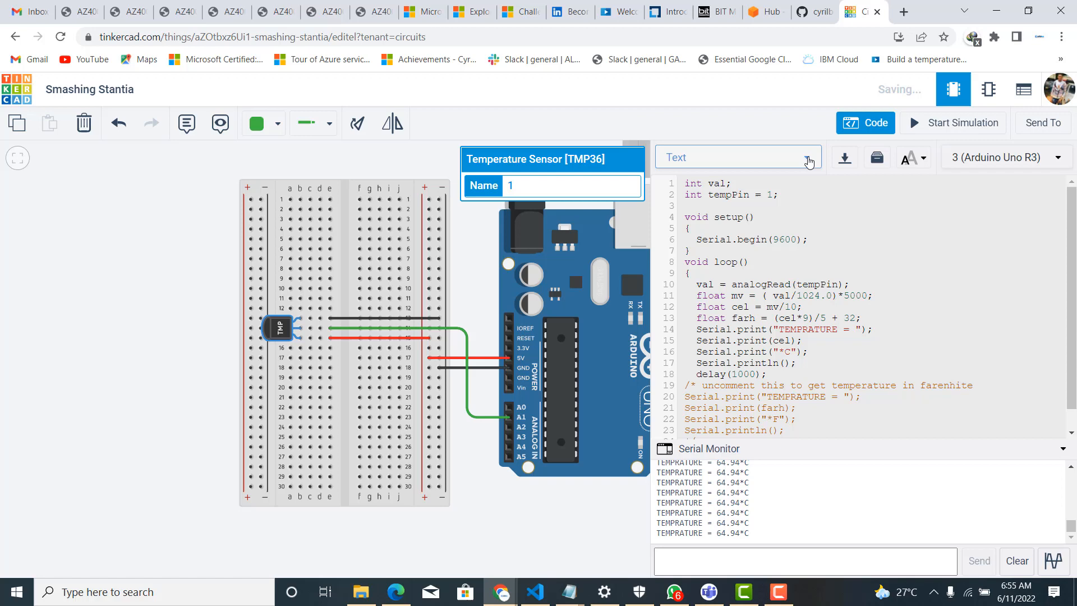
click(806, 157)
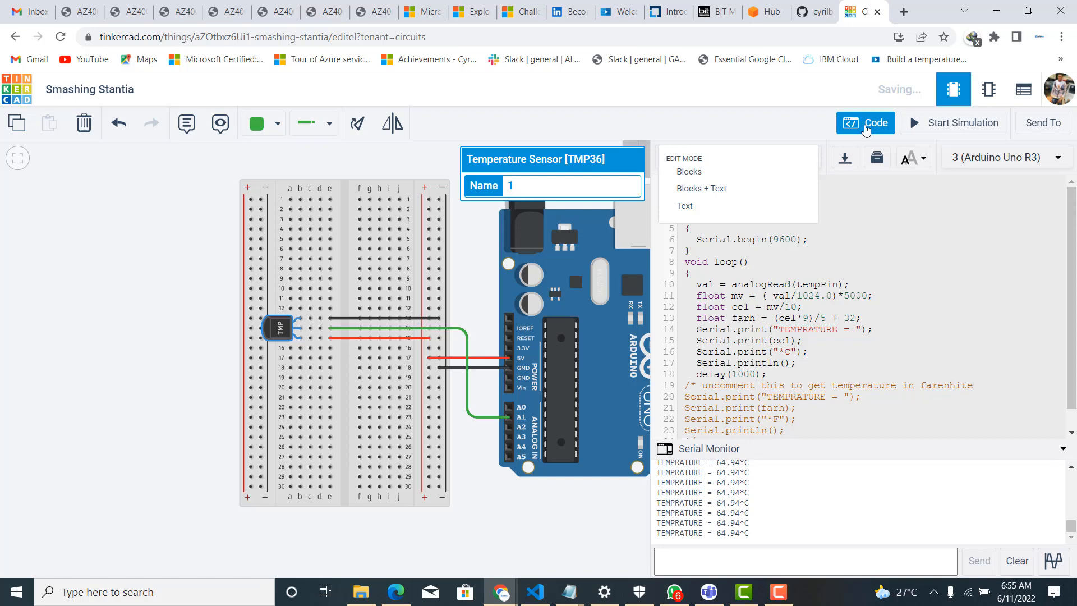
- Close the code panel to reveal the full wired circuit and component library
click(866, 123)
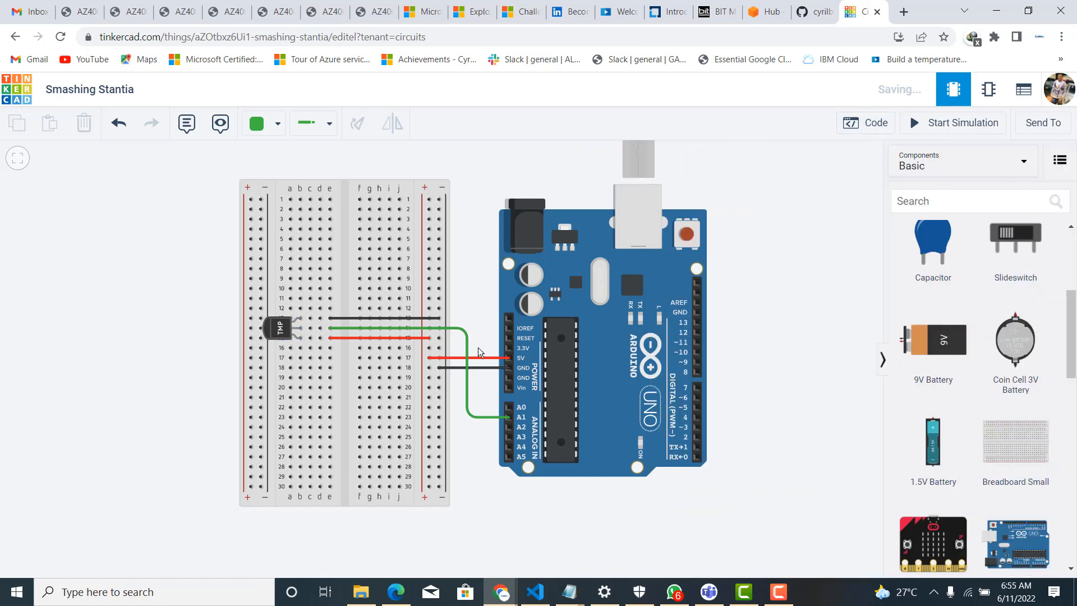
mouse_move(278, 335)
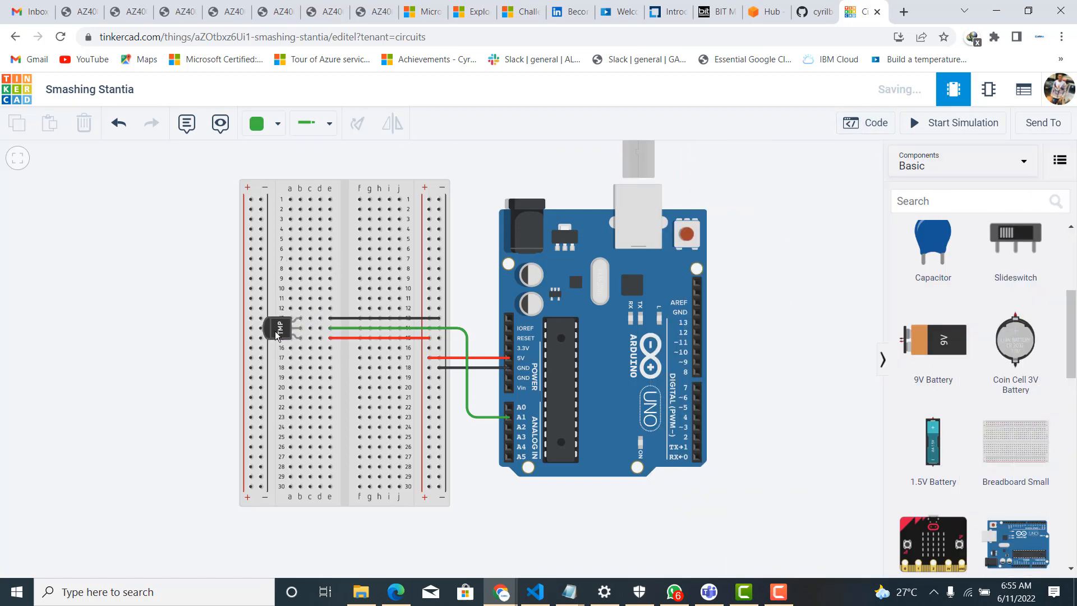
mouse_move(301, 318)
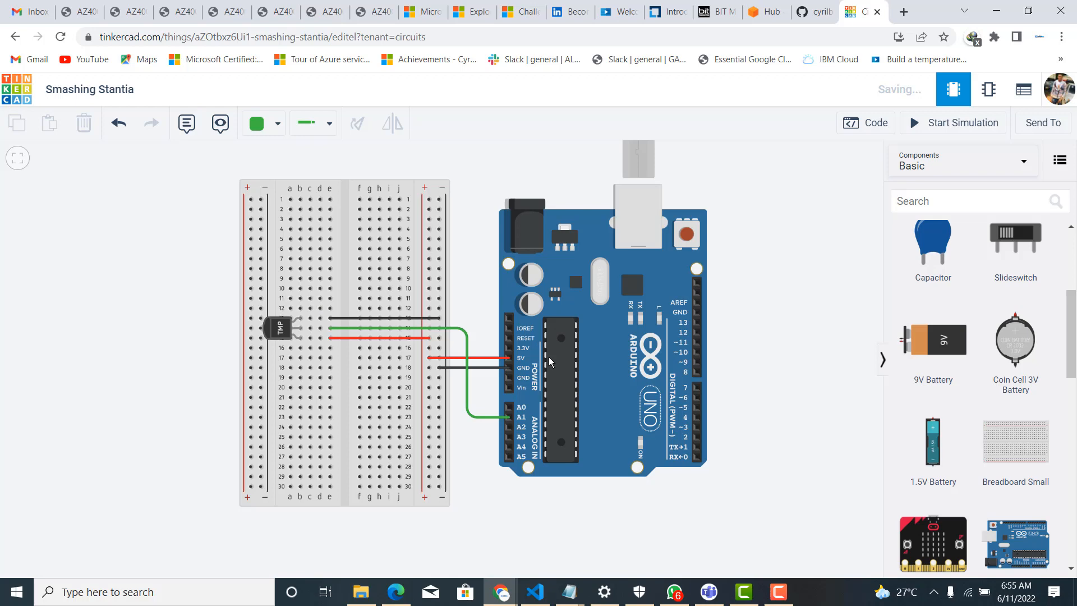
mouse_move(511, 363)
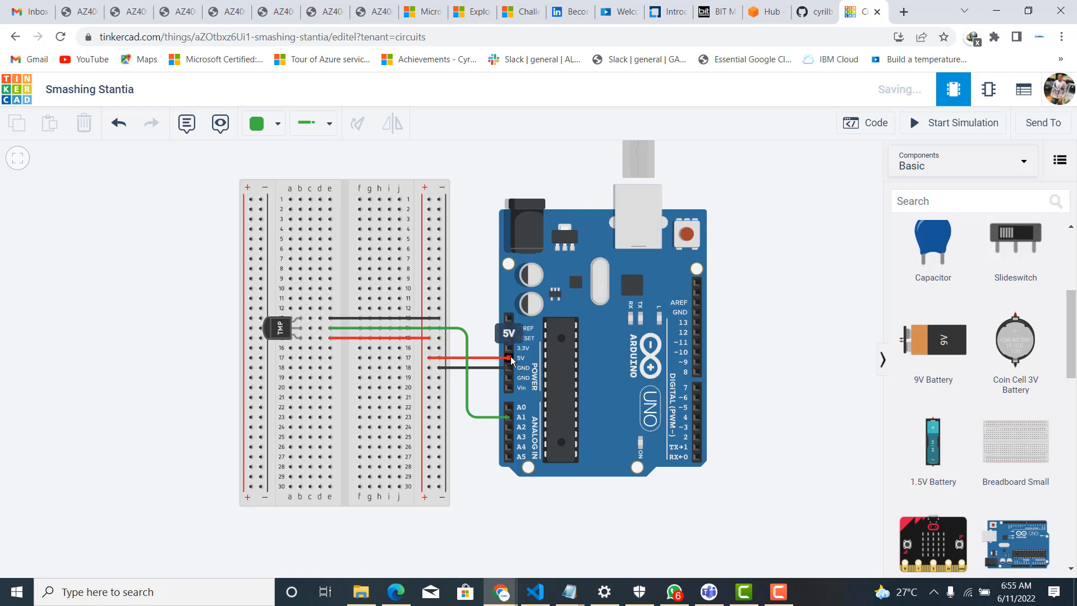